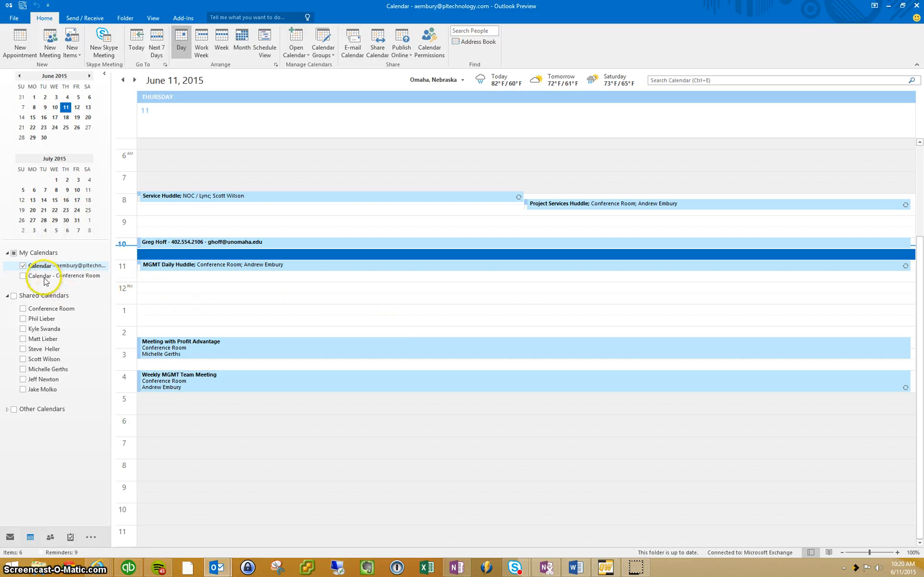
mouse_move(24, 276)
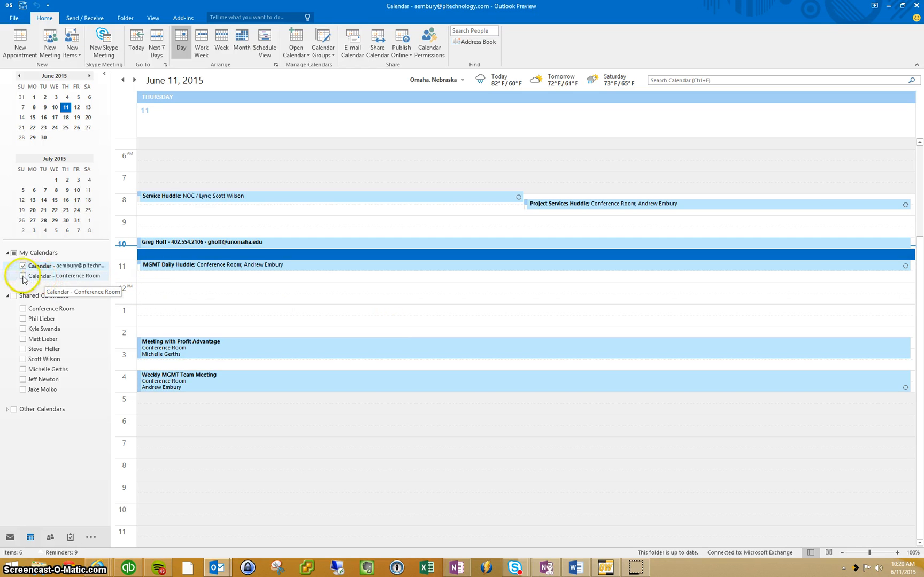
- Show the Conference Room calendar beside your own calendar for June 11, 2015
left_click(24, 276)
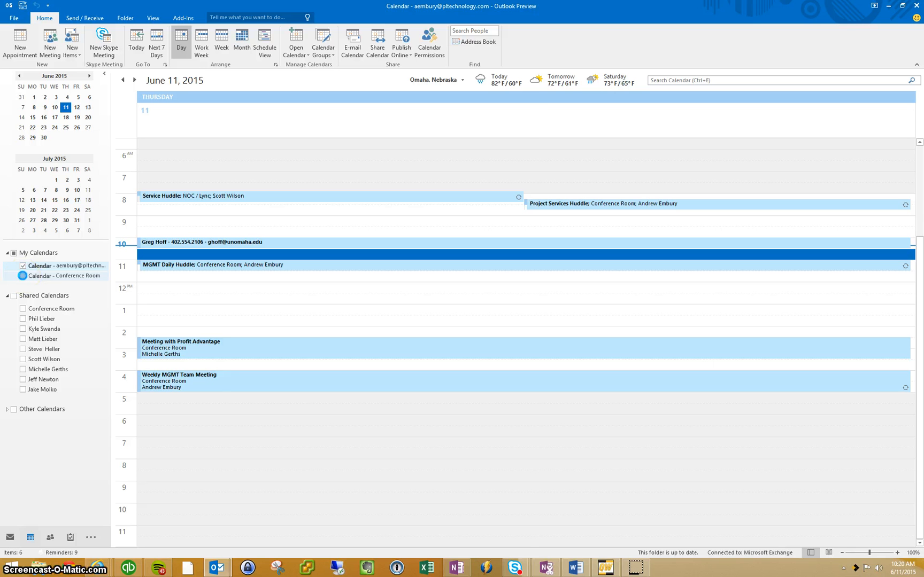
left_click(21, 276)
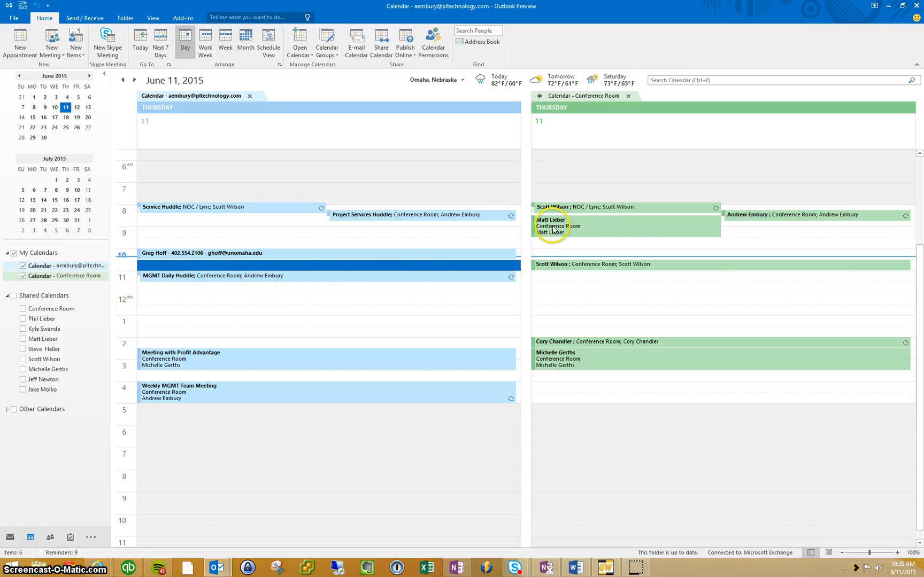
mouse_move(553, 226)
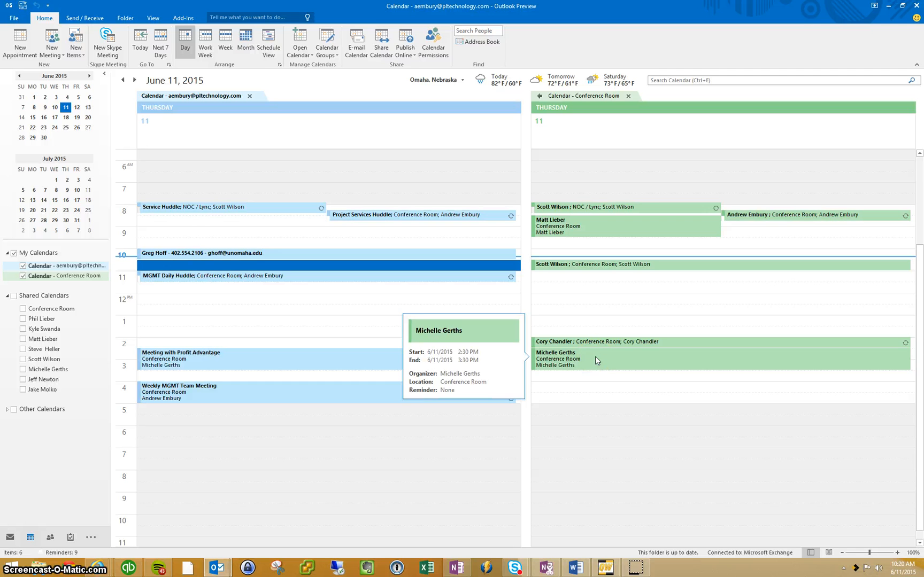
mouse_move(597, 360)
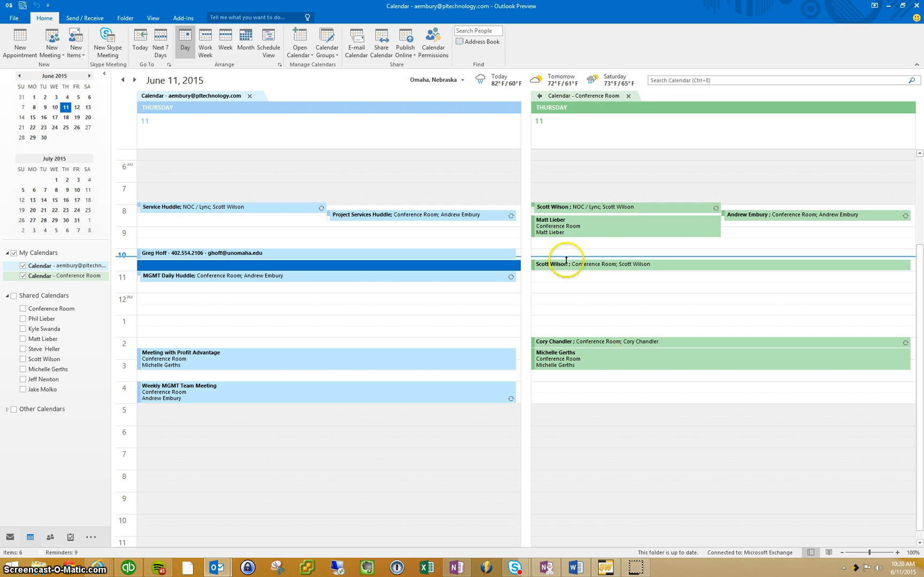
mouse_move(554, 246)
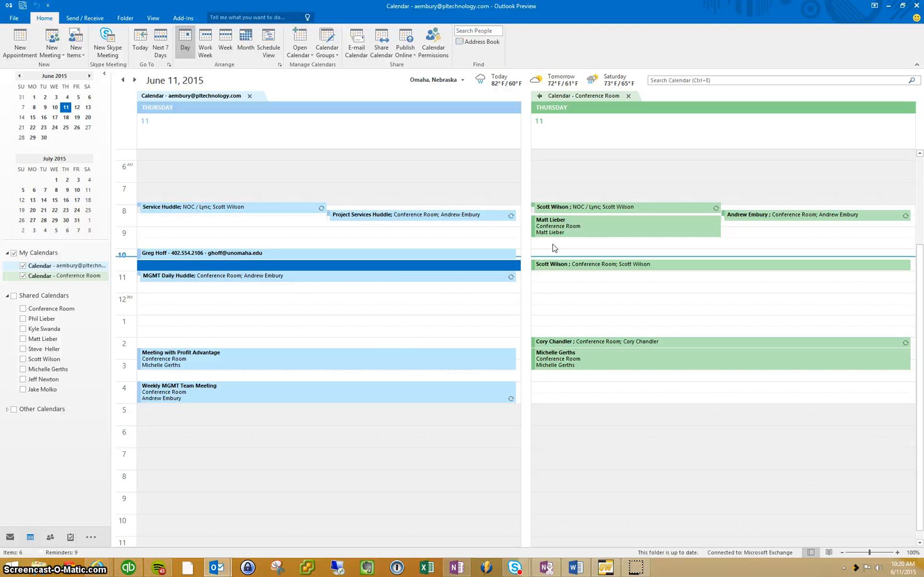
mouse_move(288, 319)
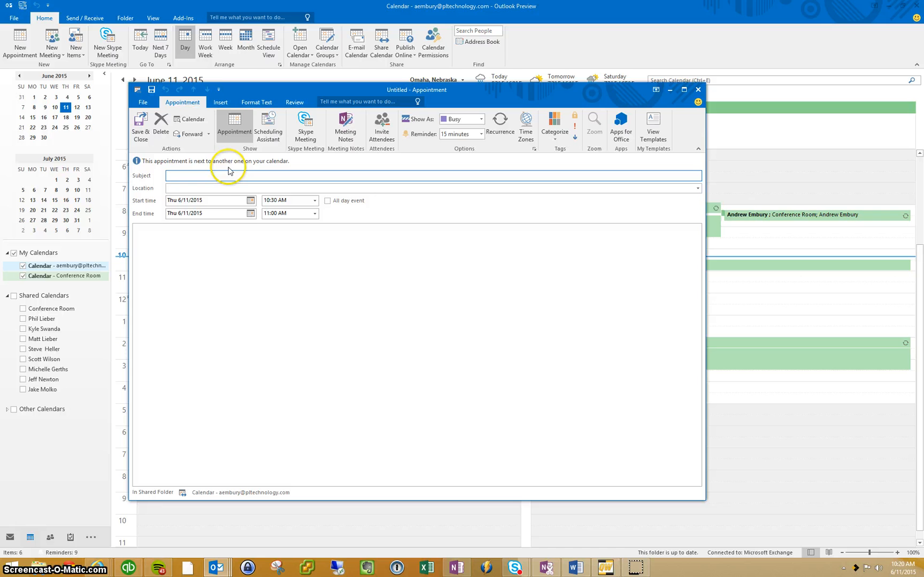
- Create an appointment titled 'User Conference Meeting' and convert it to a meeting invitation
type("User")
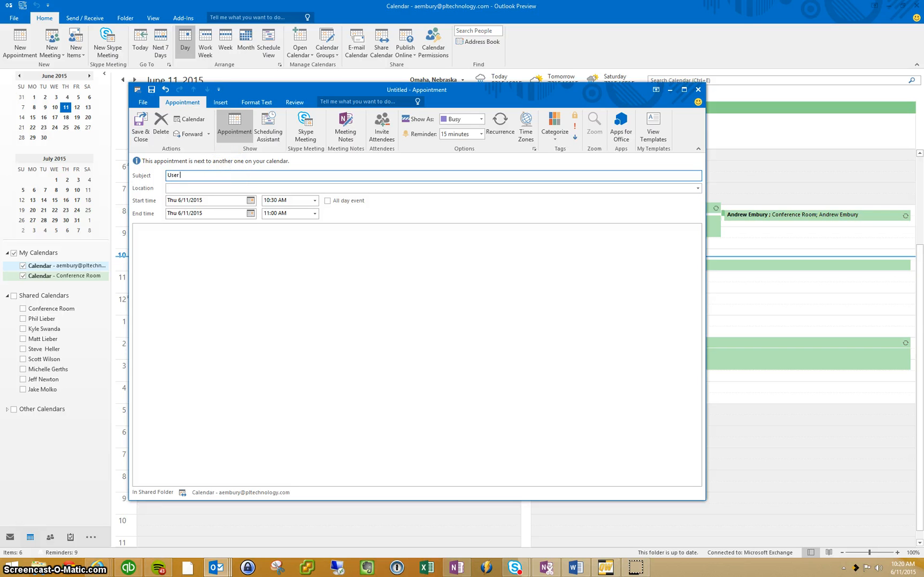
type("Conference Meeting")
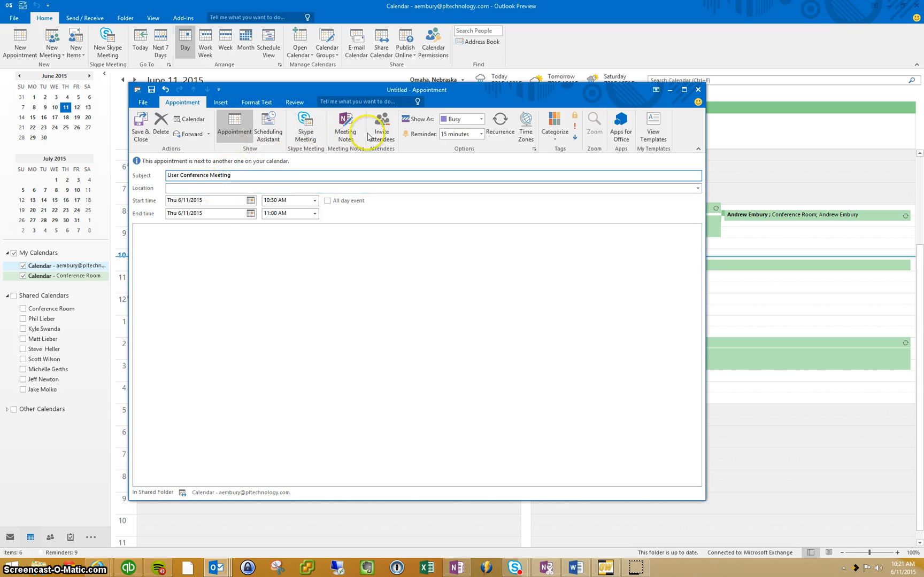
left_click(381, 126)
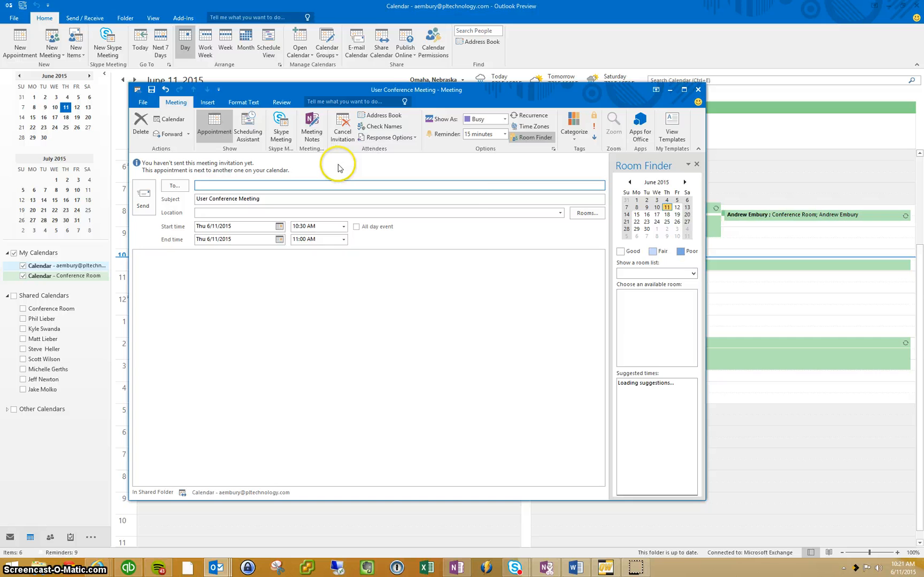
type("Melanie Jensen;")
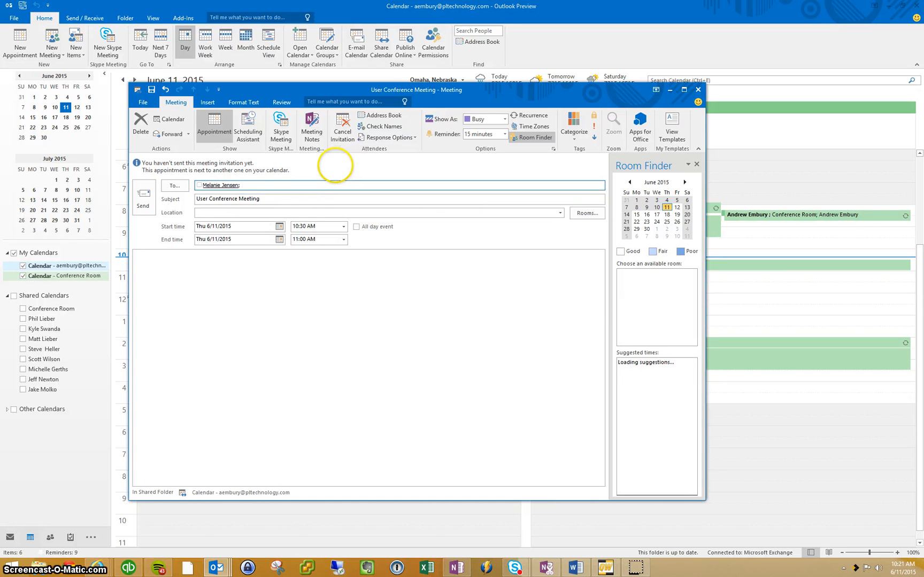
left_click(174, 186)
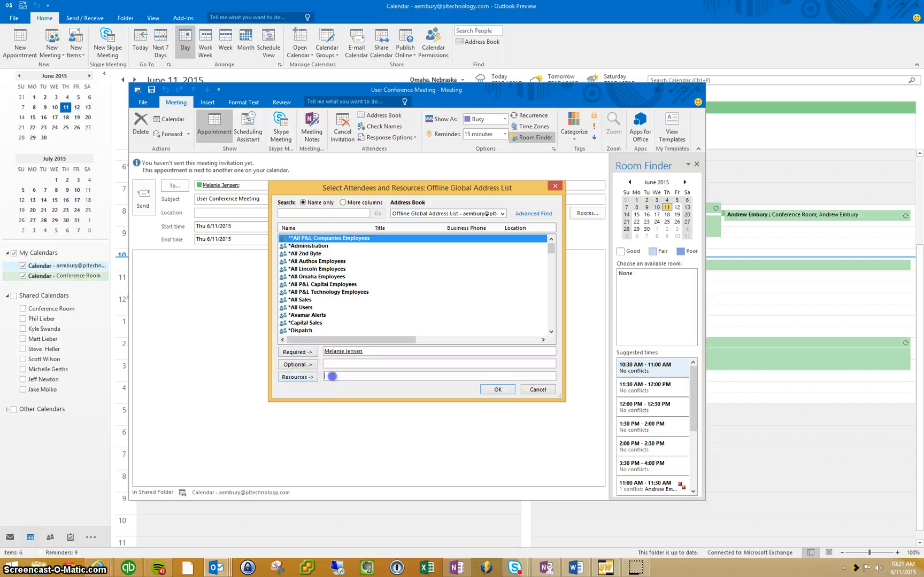
type("Conference Room")
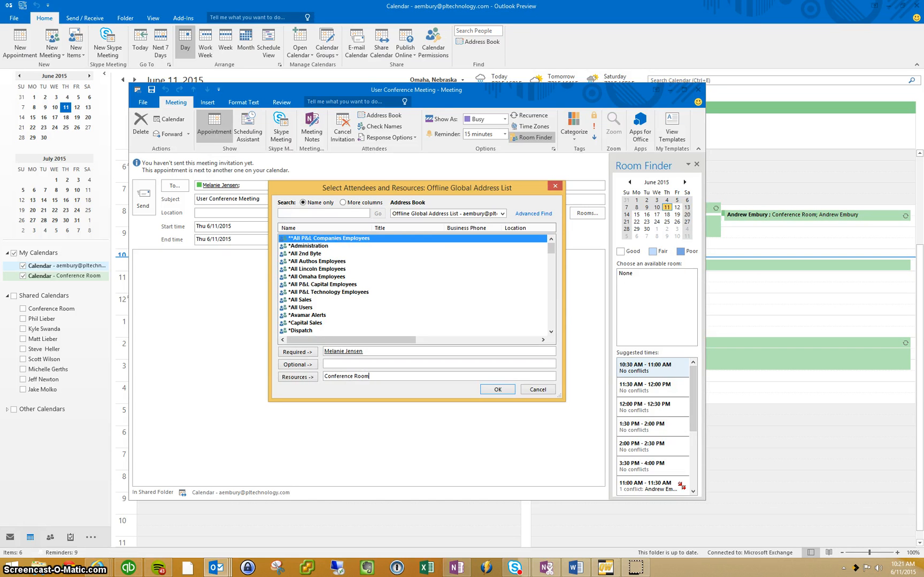
left_click(497, 389)
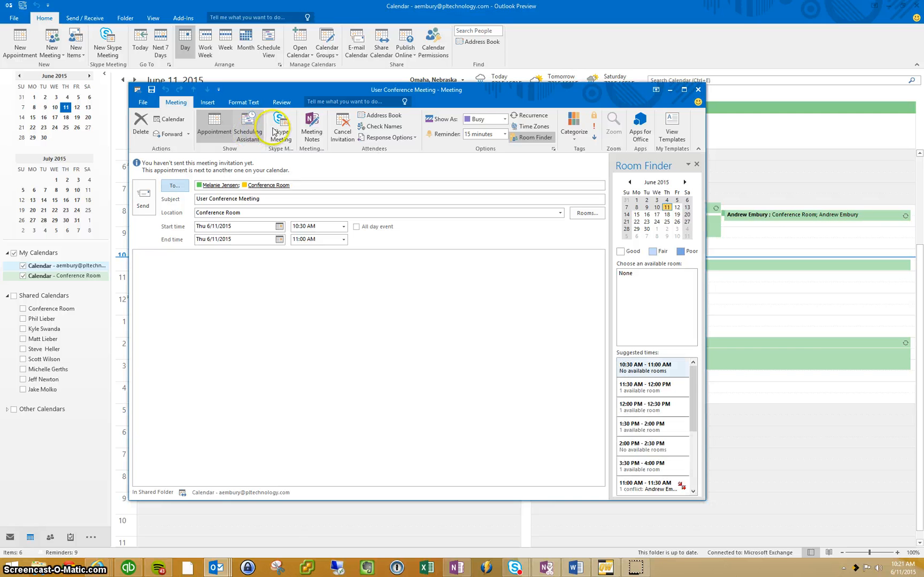
- Use the Scheduling Assistant to move the meeting to 11:15 AM–12:15 PM
left_click(247, 124)
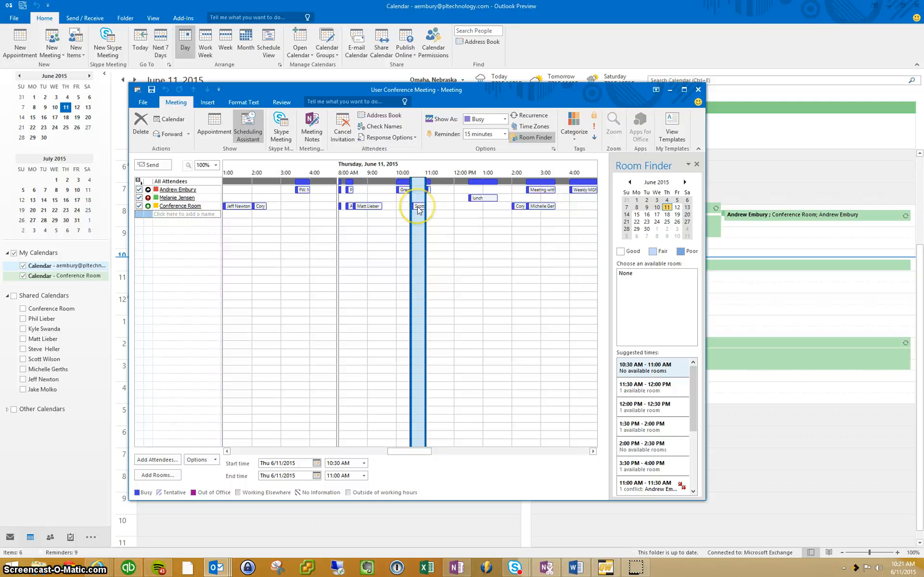
mouse_move(418, 208)
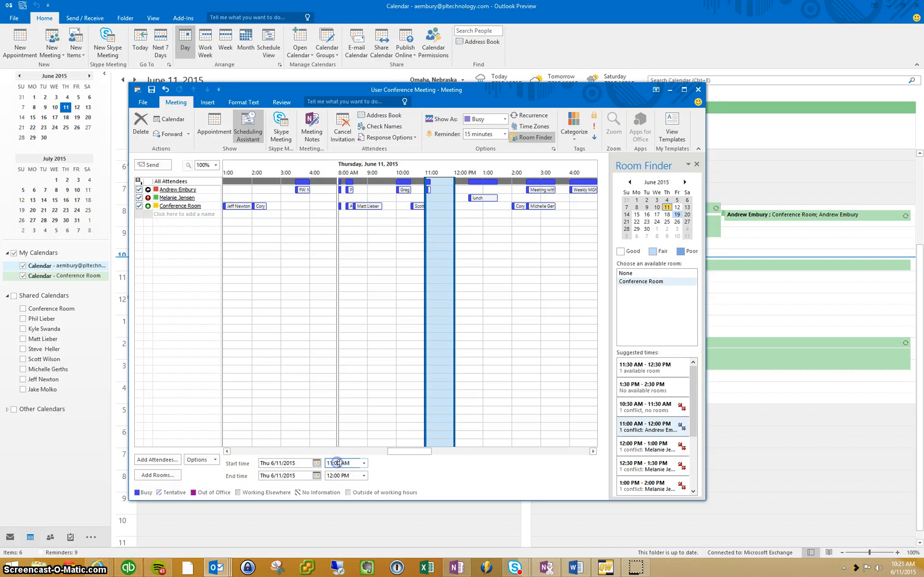
left_click(334, 463)
type("15")
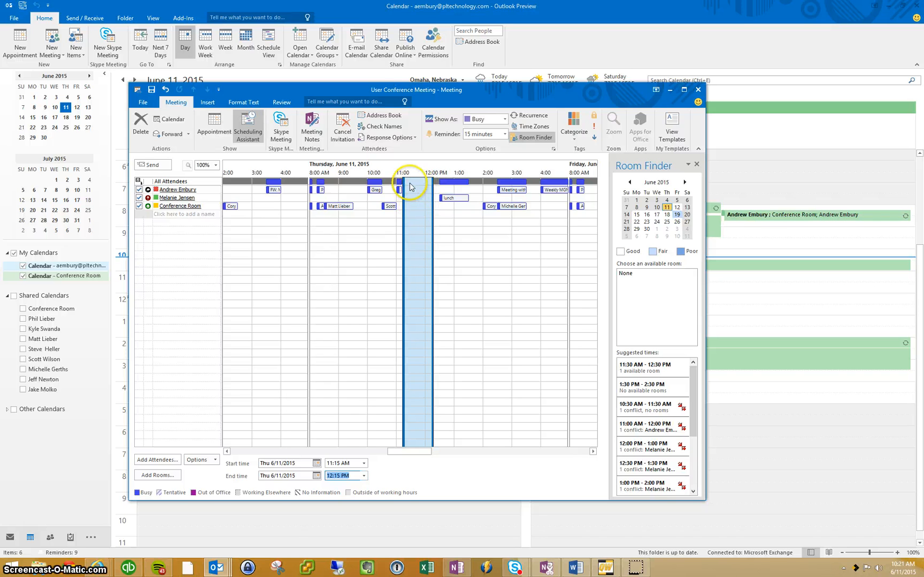
left_click(213, 125)
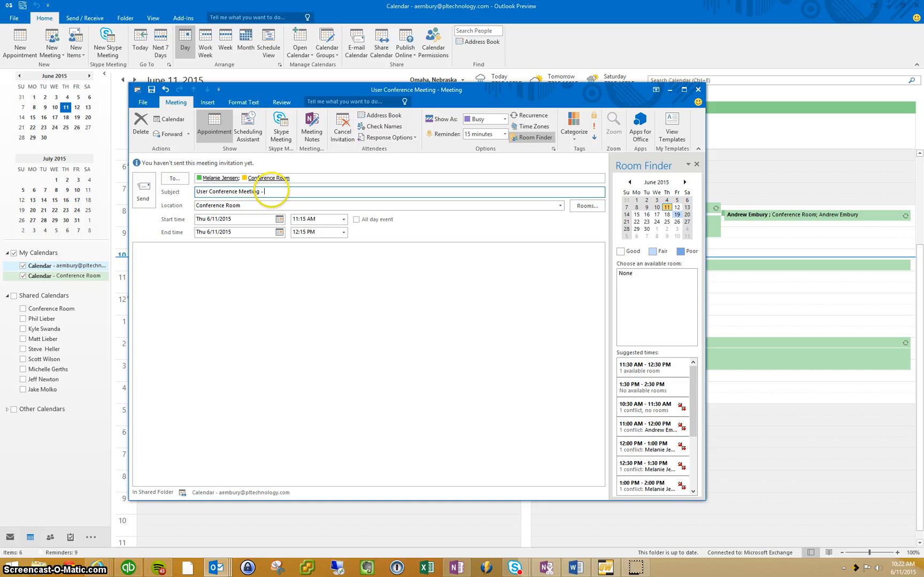
- Append ' - Project Plan' to the meeting subject
type("Project Plan")
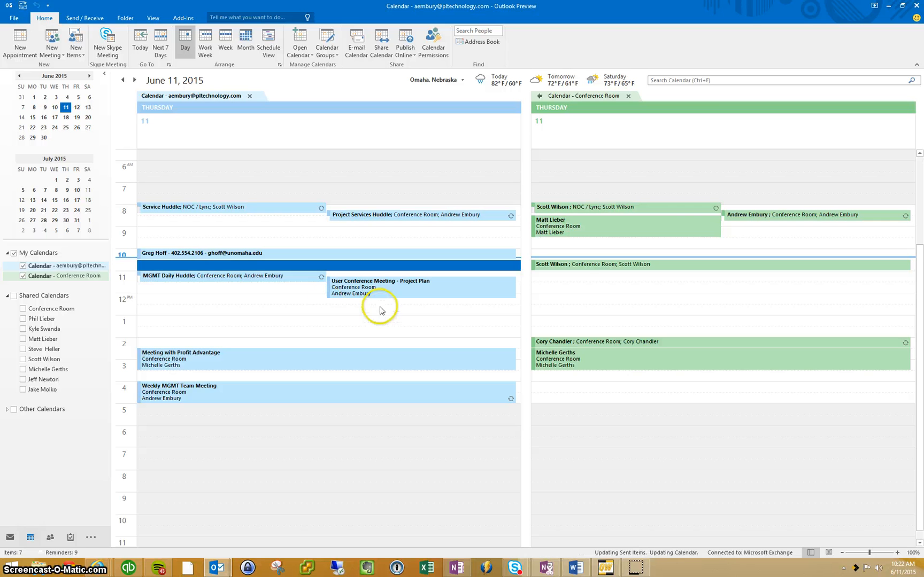
mouse_move(389, 418)
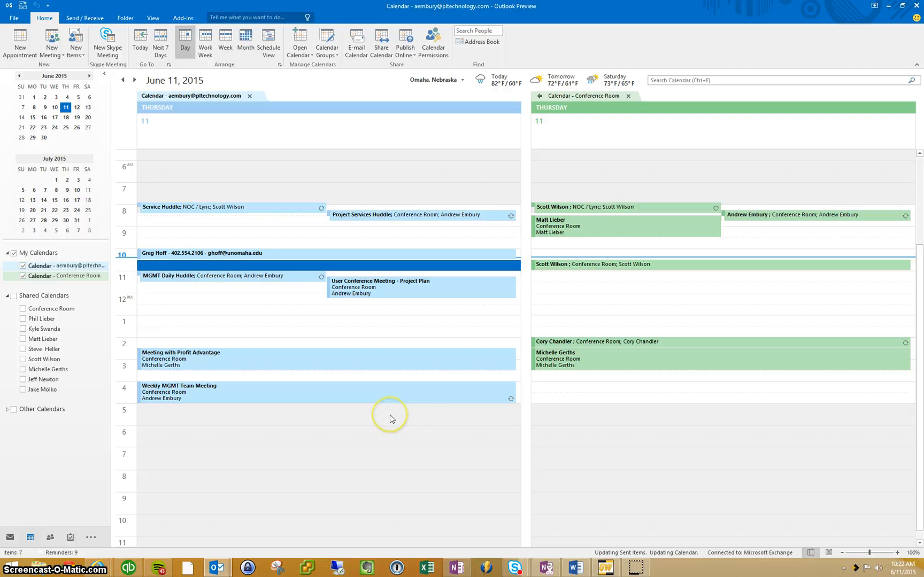
mouse_move(561, 295)
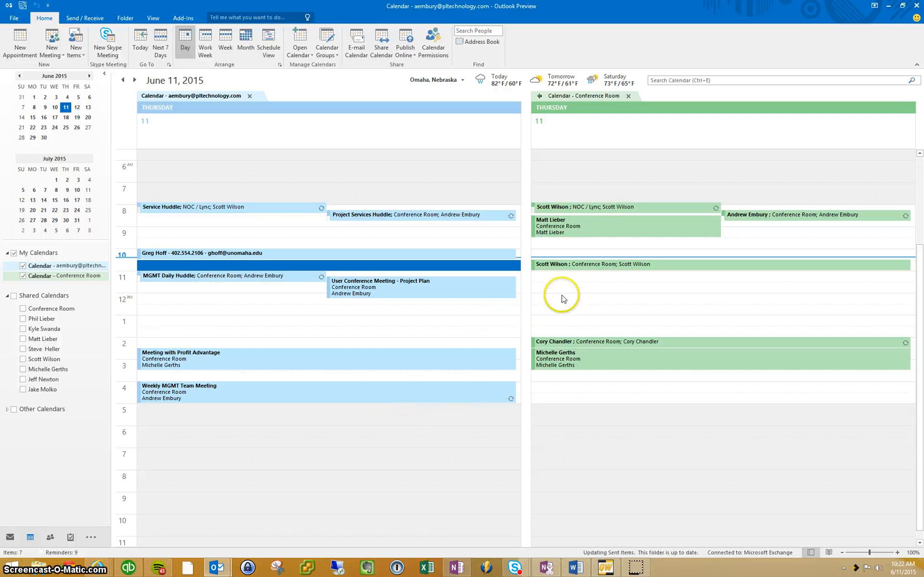